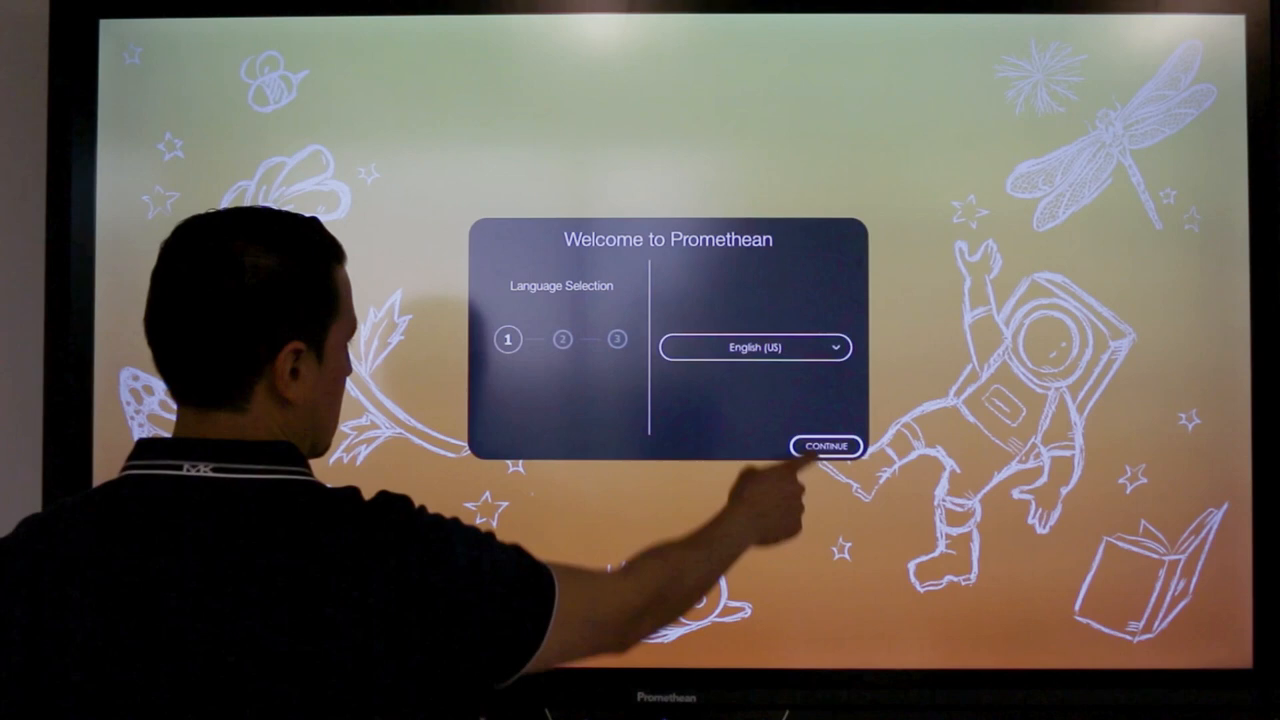
- Keep English (US), choose the New York GMT-04:00 time zone, and advance to Network Selection
{"action": "left_click", "coordinate": [826, 446]}
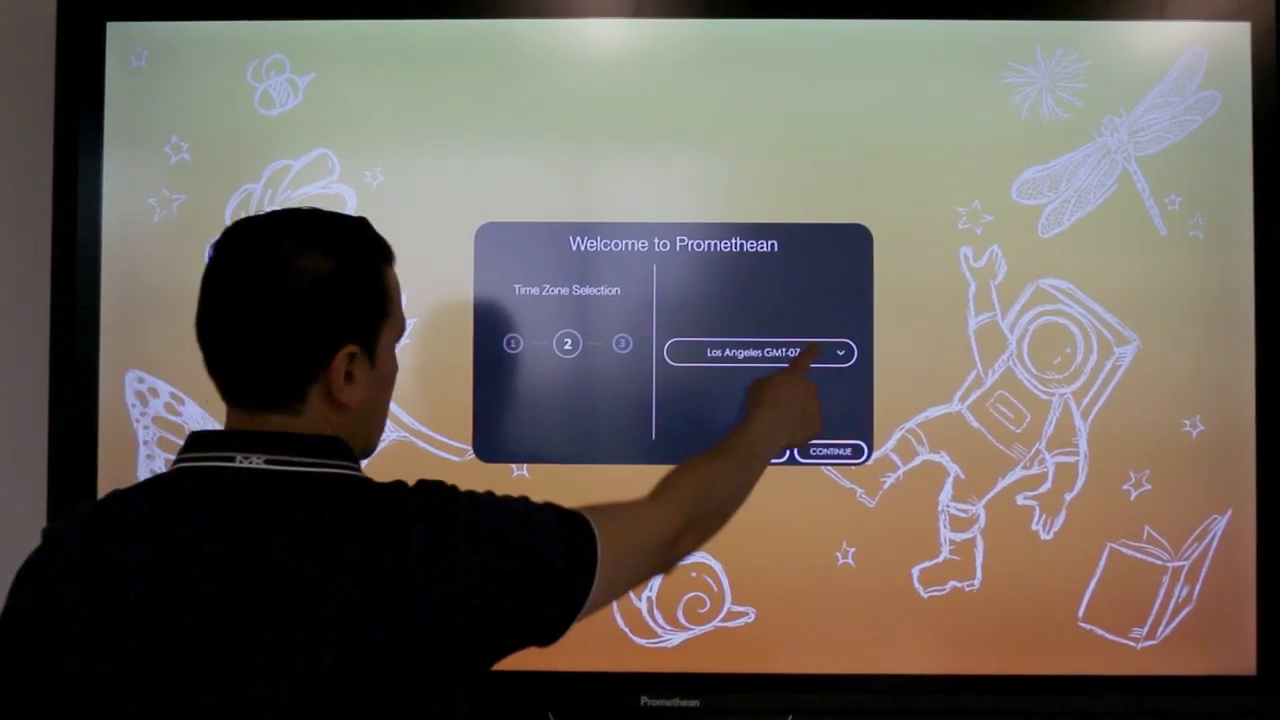
{"action": "left_click", "coordinate": [759, 352]}
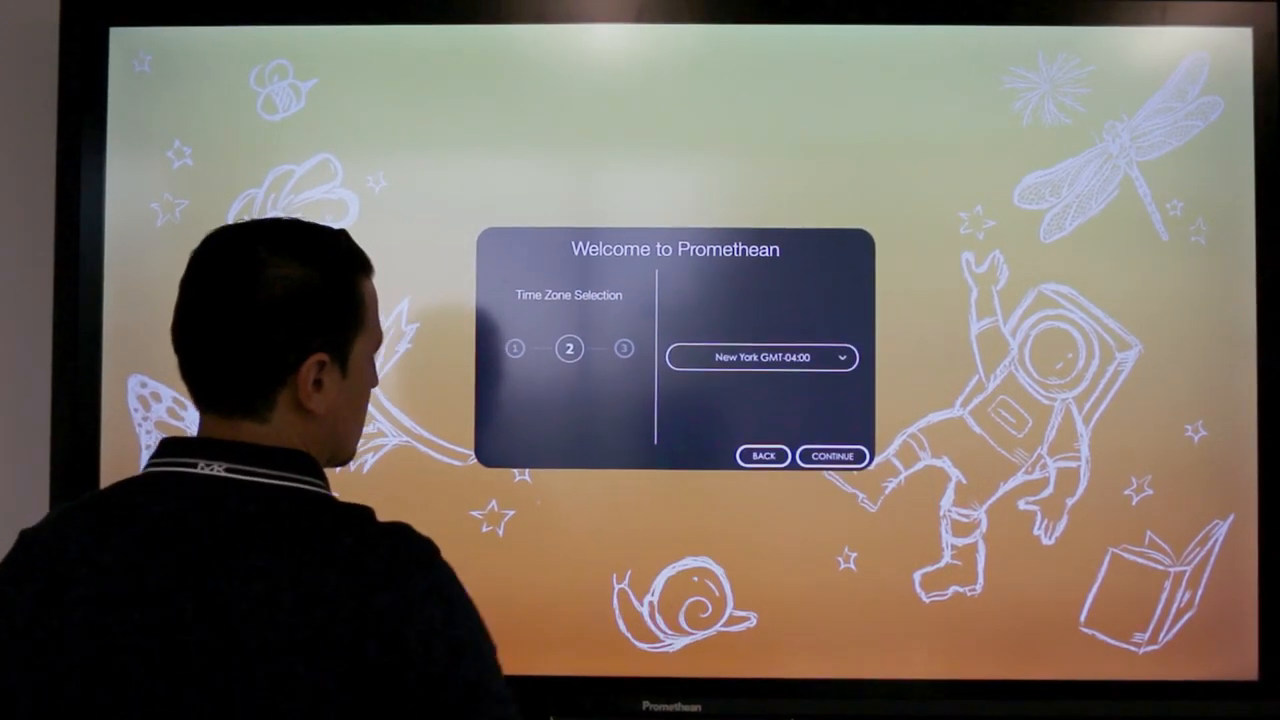
{"action": "left_click", "coordinate": [831, 456]}
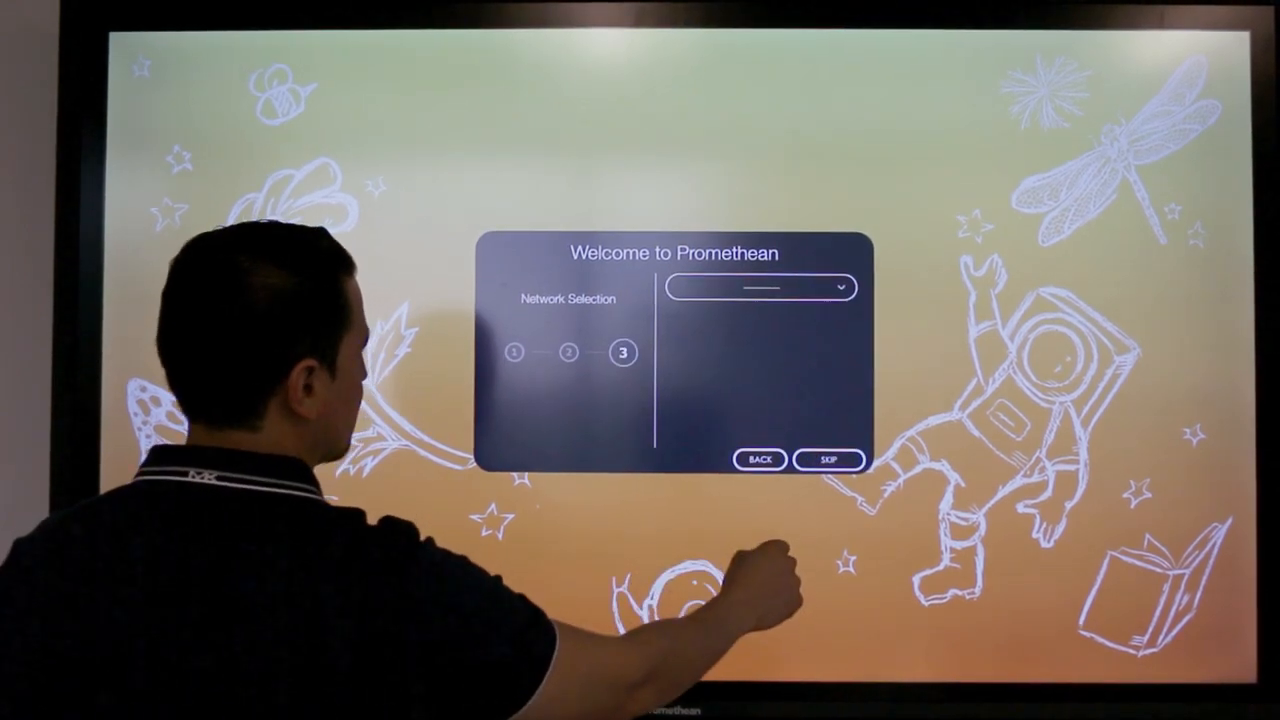